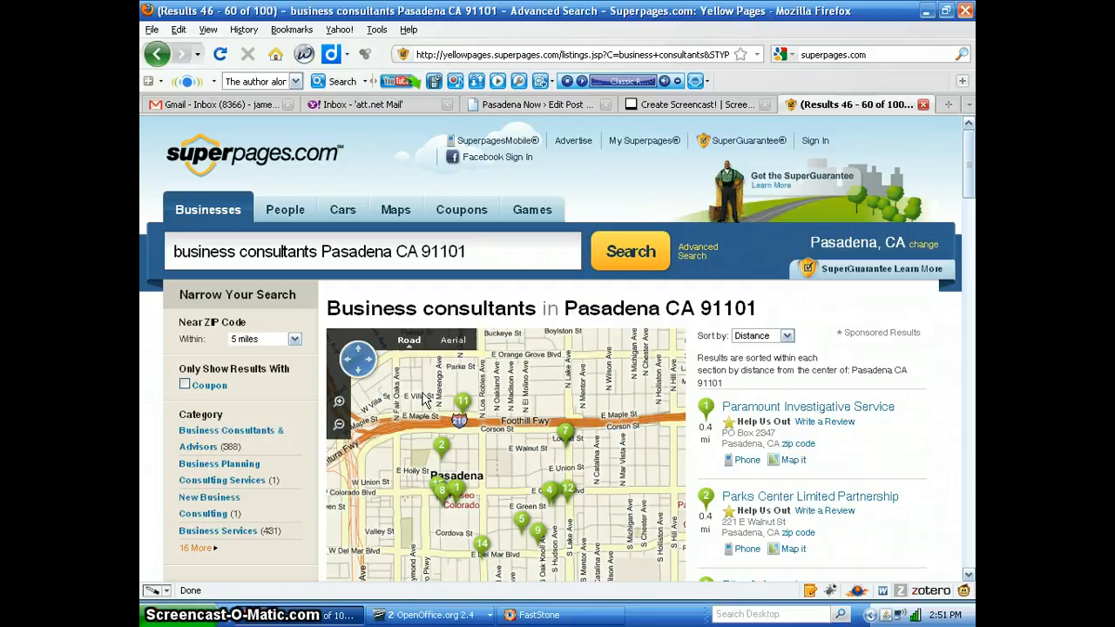
pyautogui.moveTo(792, 313)
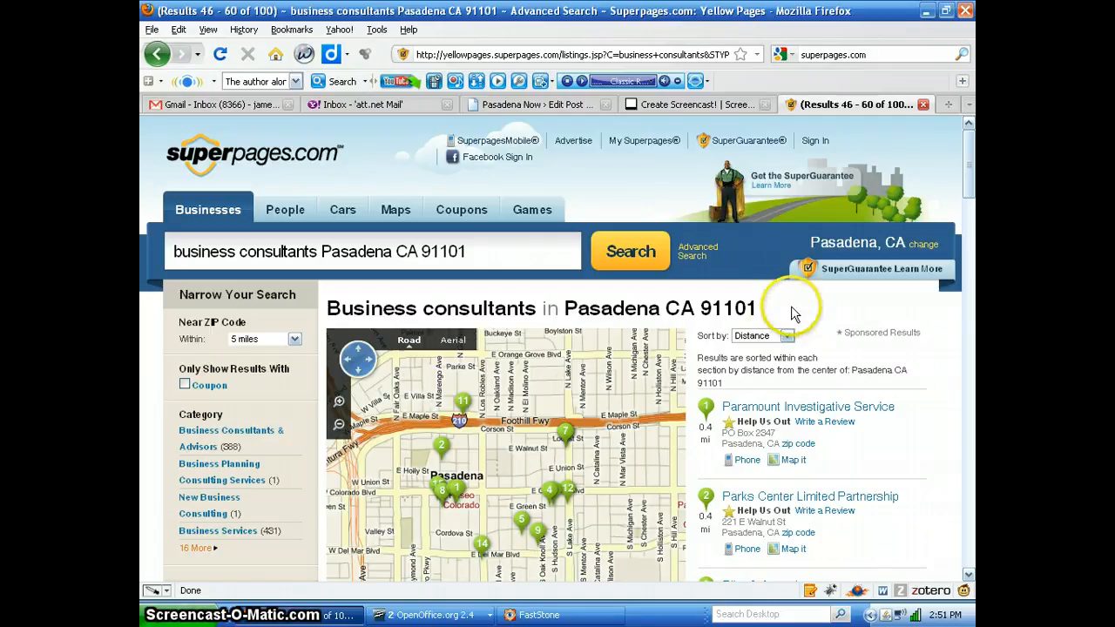
# Step: Reveal phone numbers for Paramount Investigative Service, Parks Center Limited Partnership and Pike & Associates
pyautogui.scroll(-3)
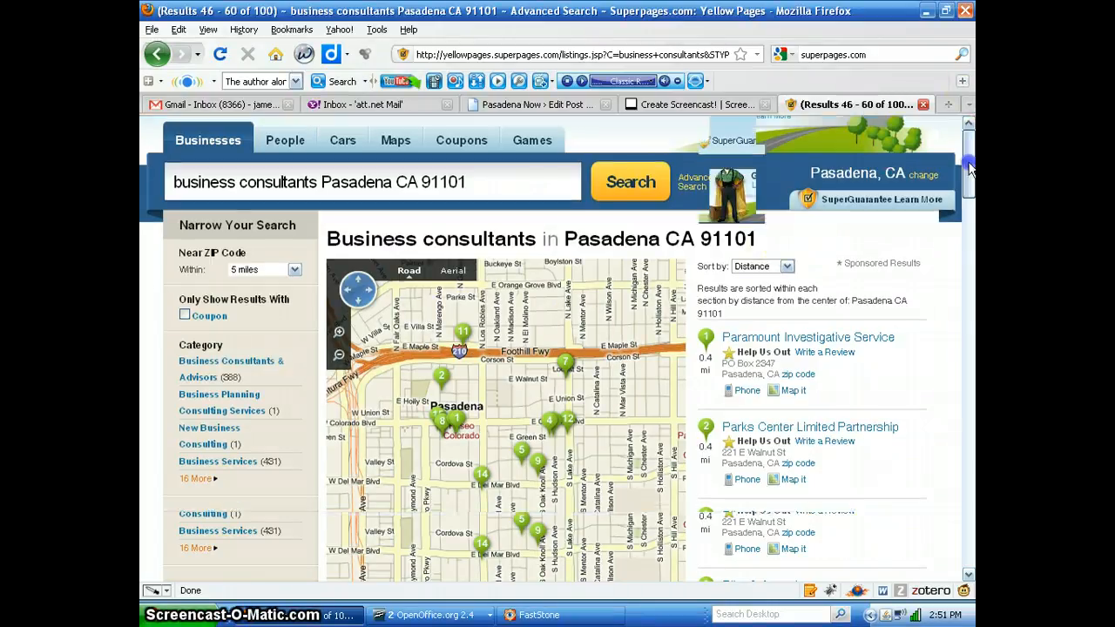
pyautogui.scroll(3)
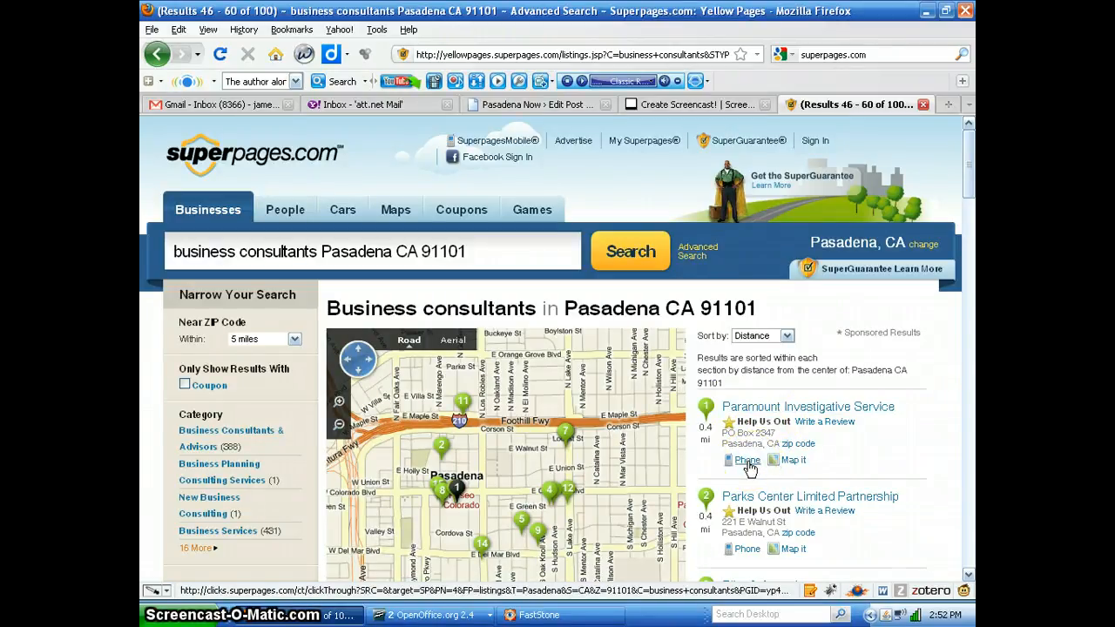
pyautogui.click(747, 460)
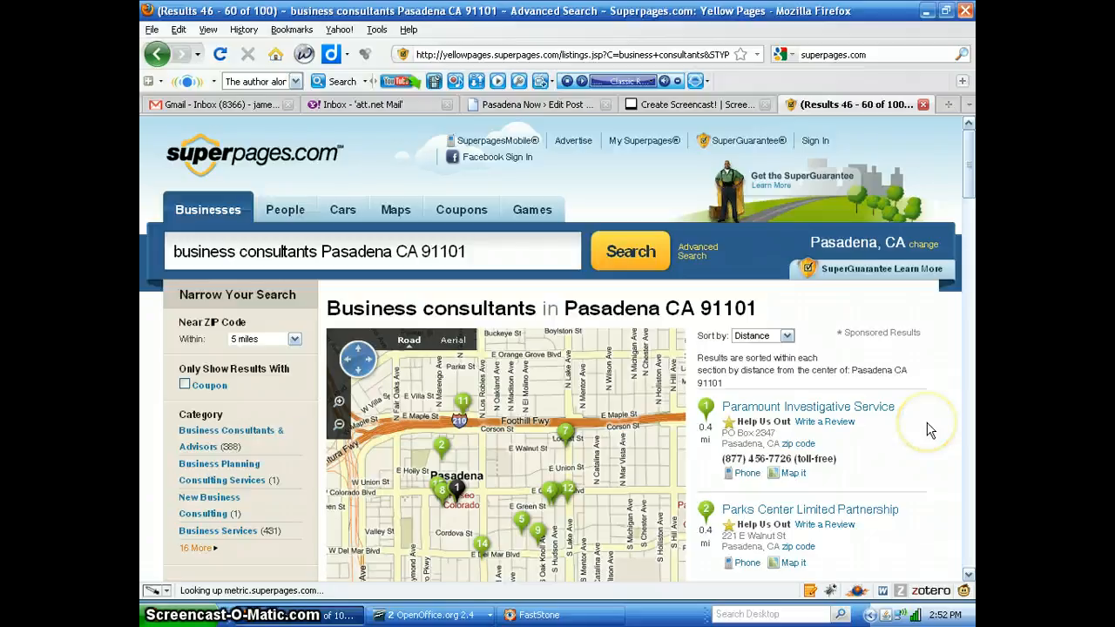
pyautogui.scroll(-3)
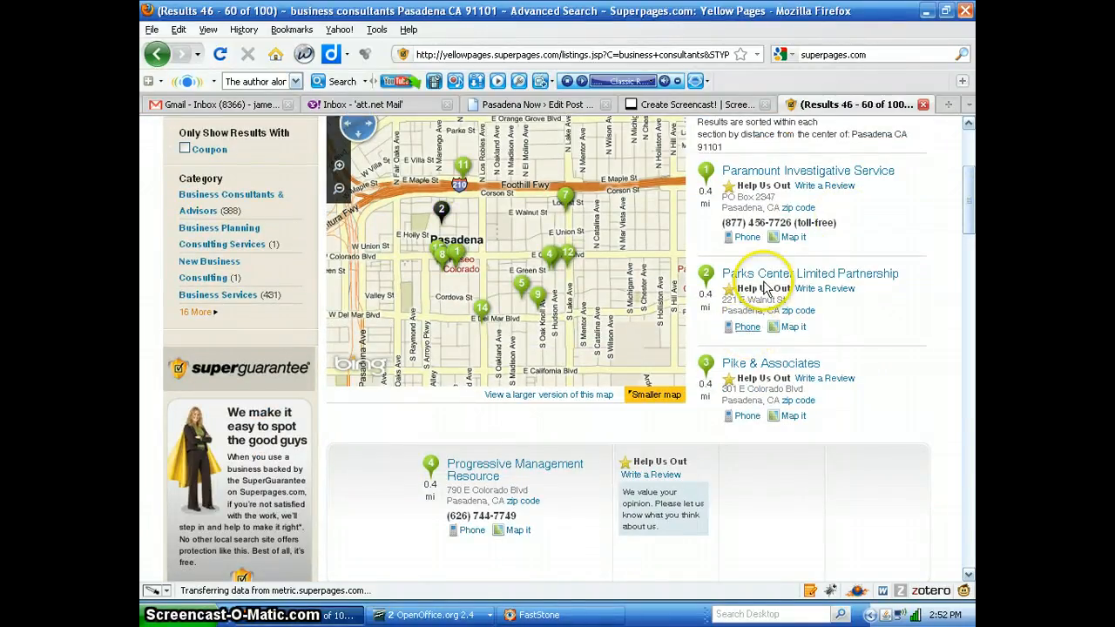
pyautogui.click(746, 327)
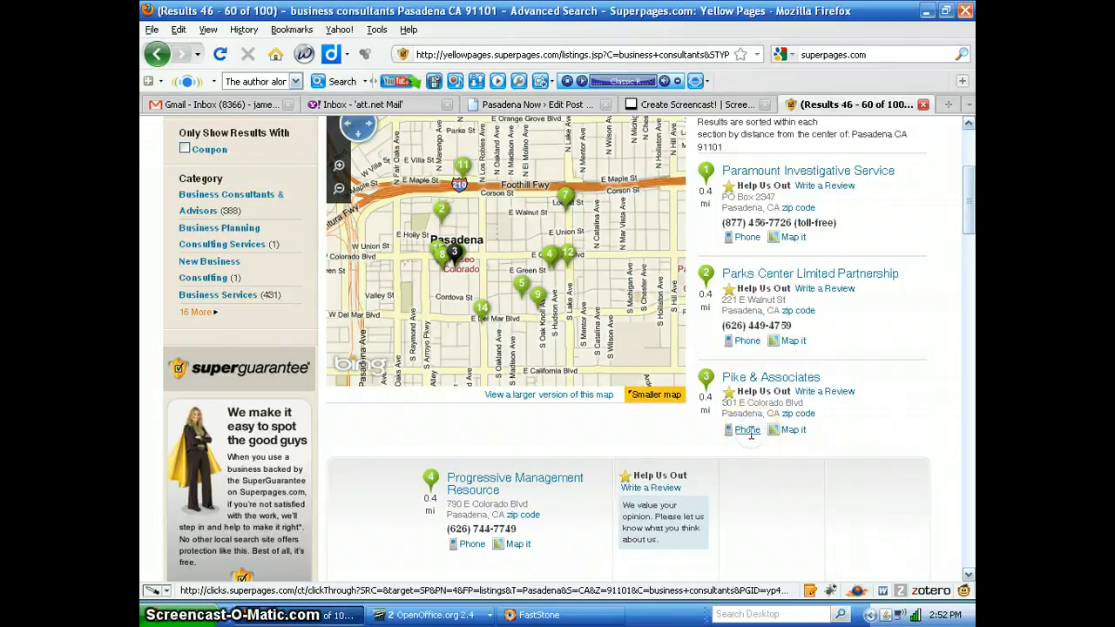
pyautogui.click(746, 429)
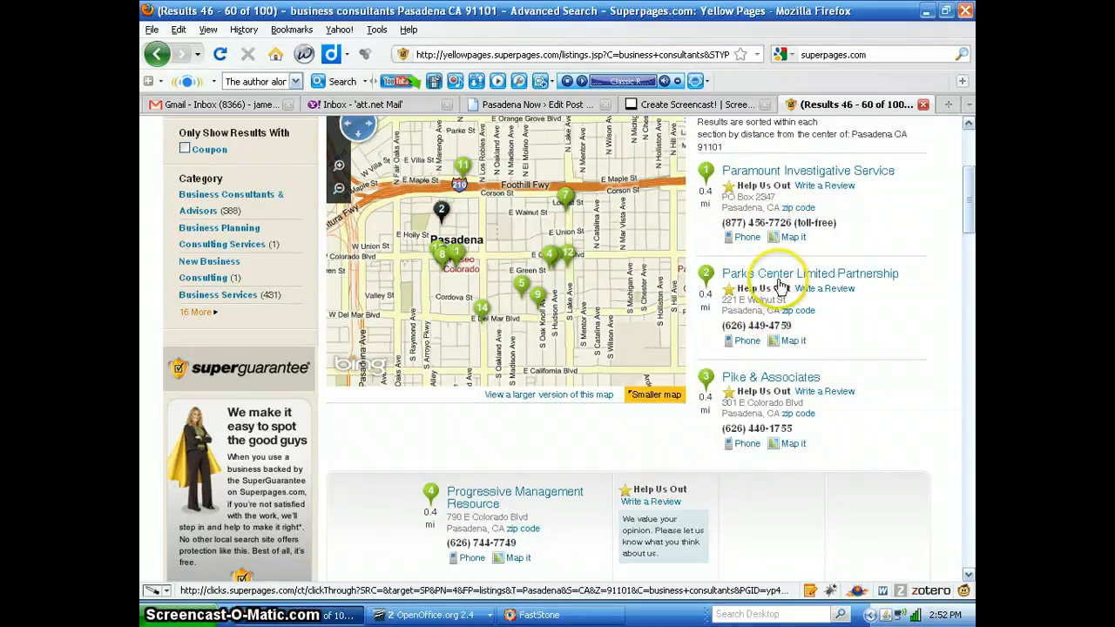
pyautogui.moveTo(932, 338)
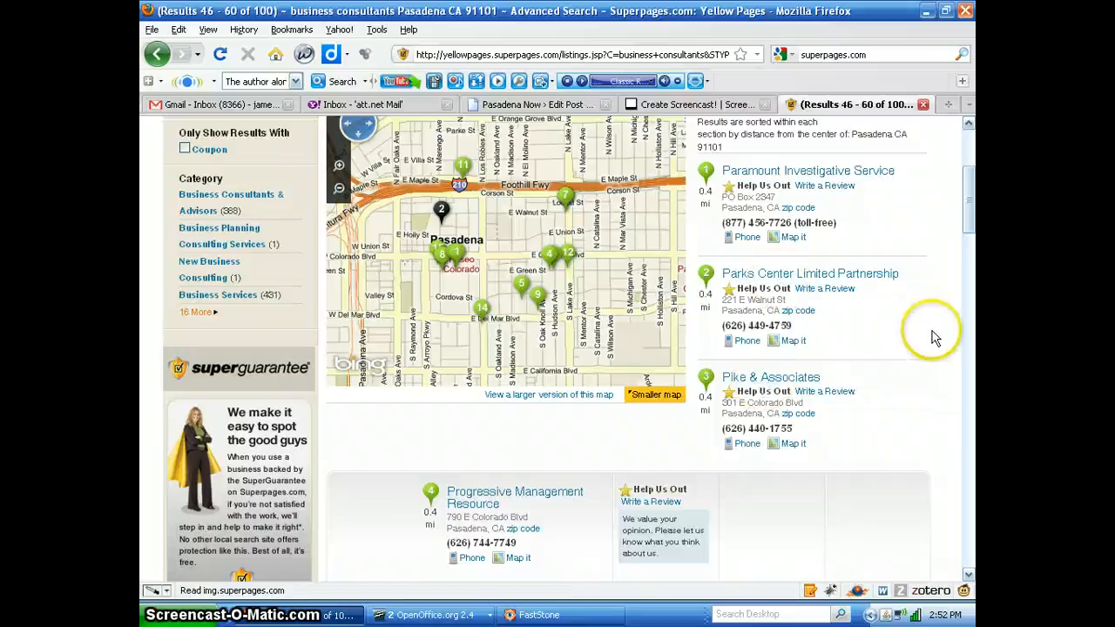
# Step: Scroll past Progressive Management Resource and Quinn & Associates to Regus Business Centre
pyautogui.scroll(-3)
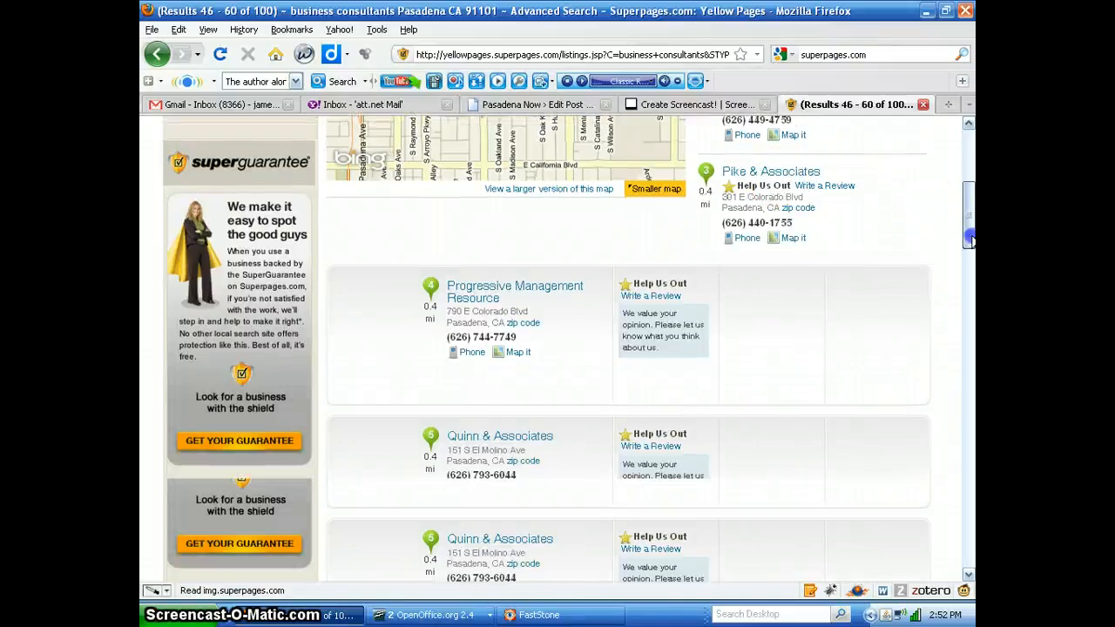
pyautogui.scroll(-3)
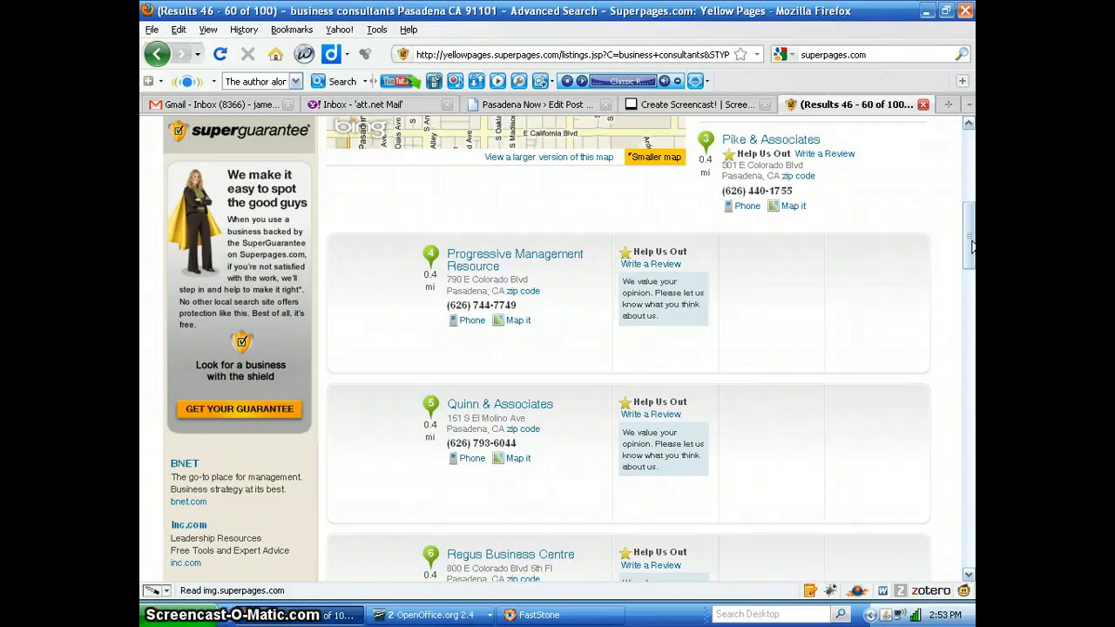
# Step: Scroll up to the search box and first Pasadena consultant listings
pyautogui.scroll(3)
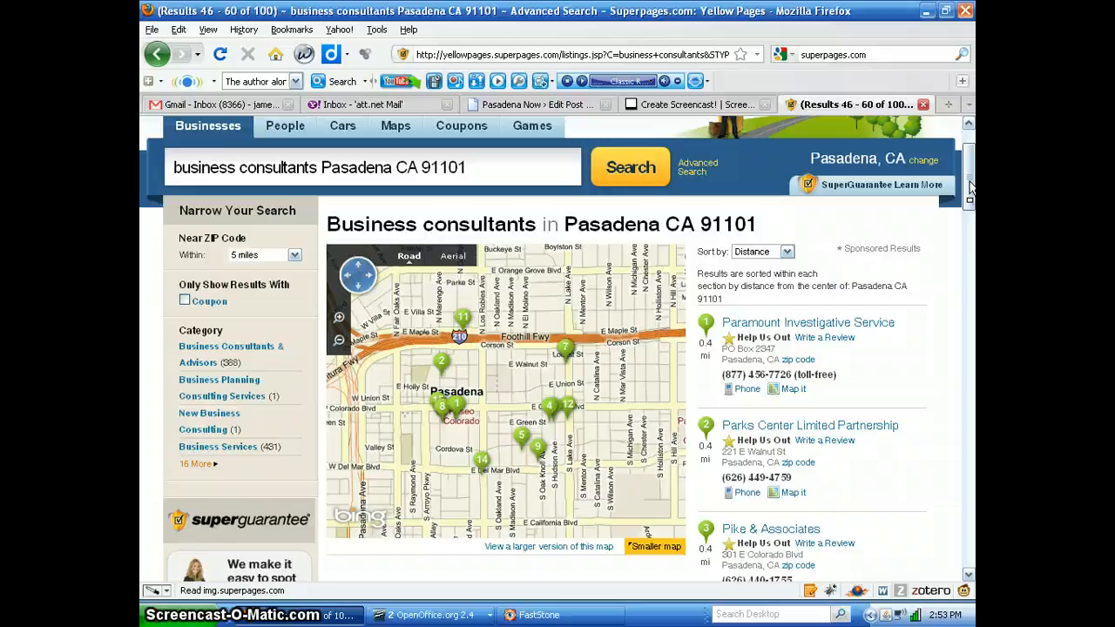
pyautogui.scroll(3)
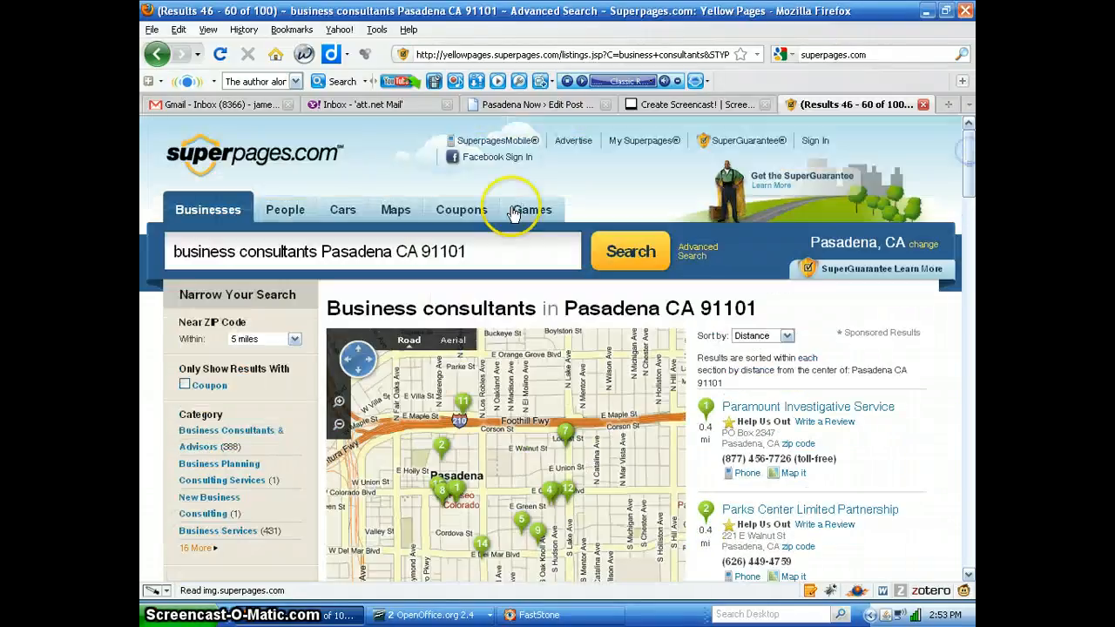
pyautogui.moveTo(334, 170)
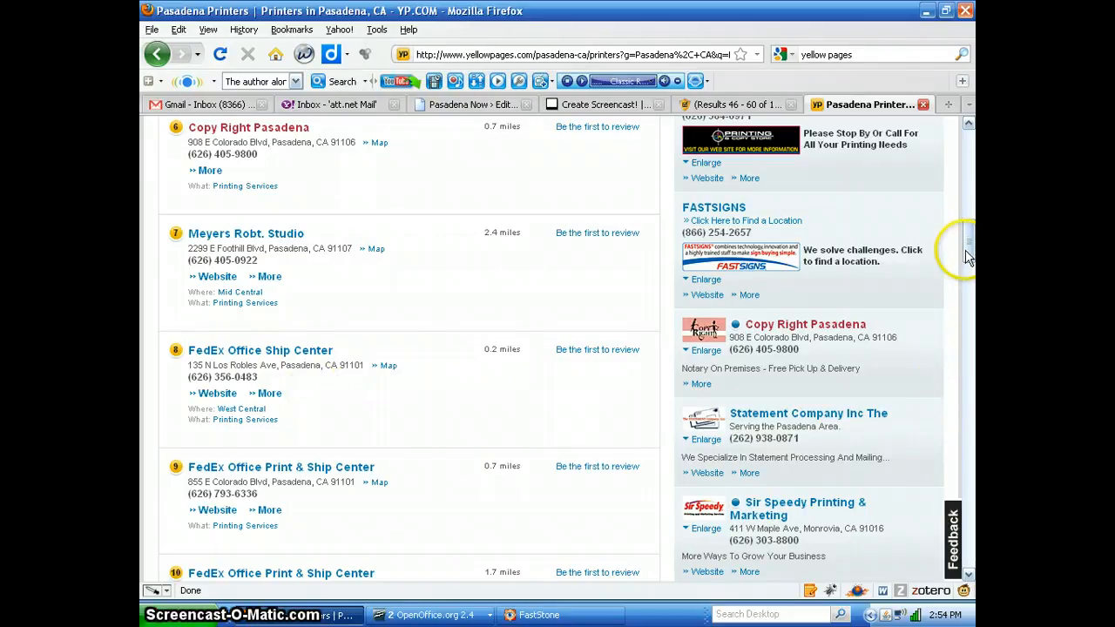
# Step: Scroll the YP.com Pasadena printer listings from House Of Printing down to Windsor Productions
pyautogui.scroll(3)
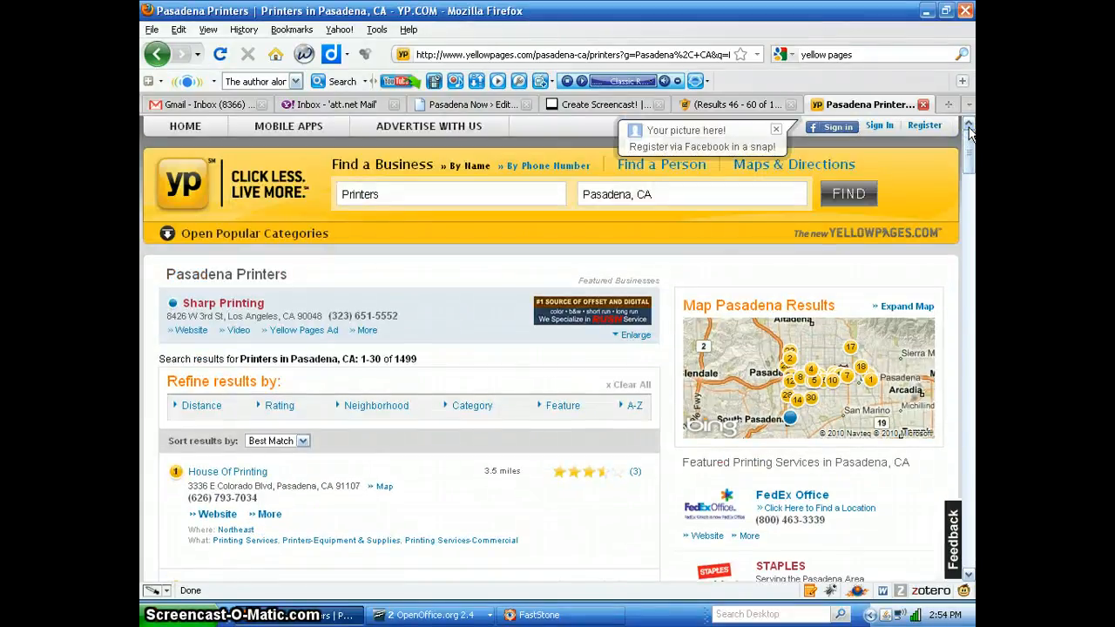
pyautogui.moveTo(945, 205)
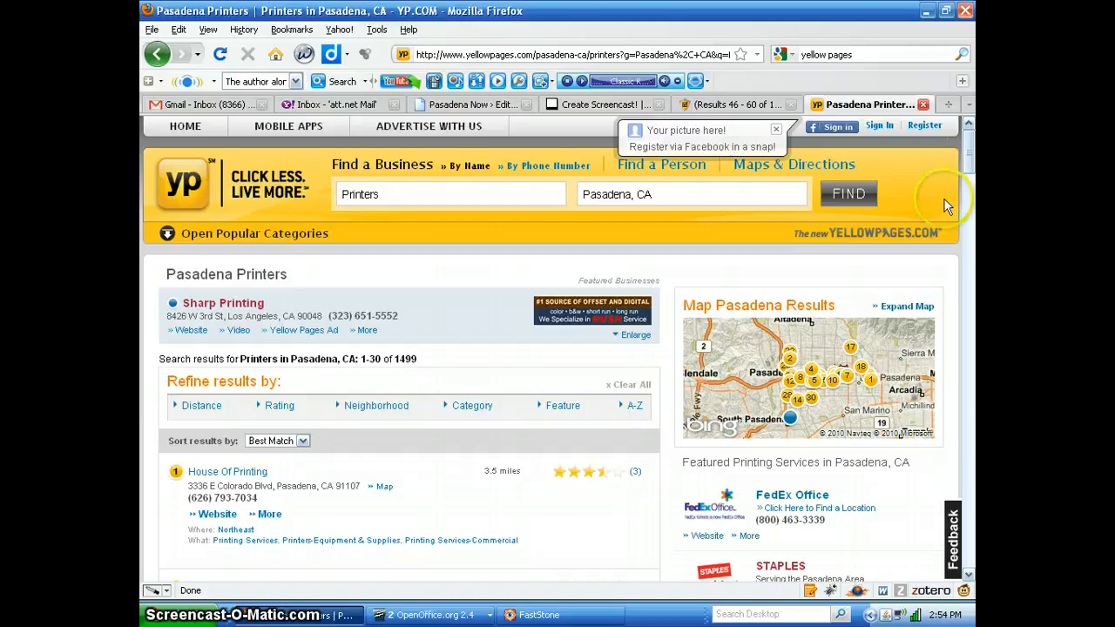
pyautogui.scroll(-3)
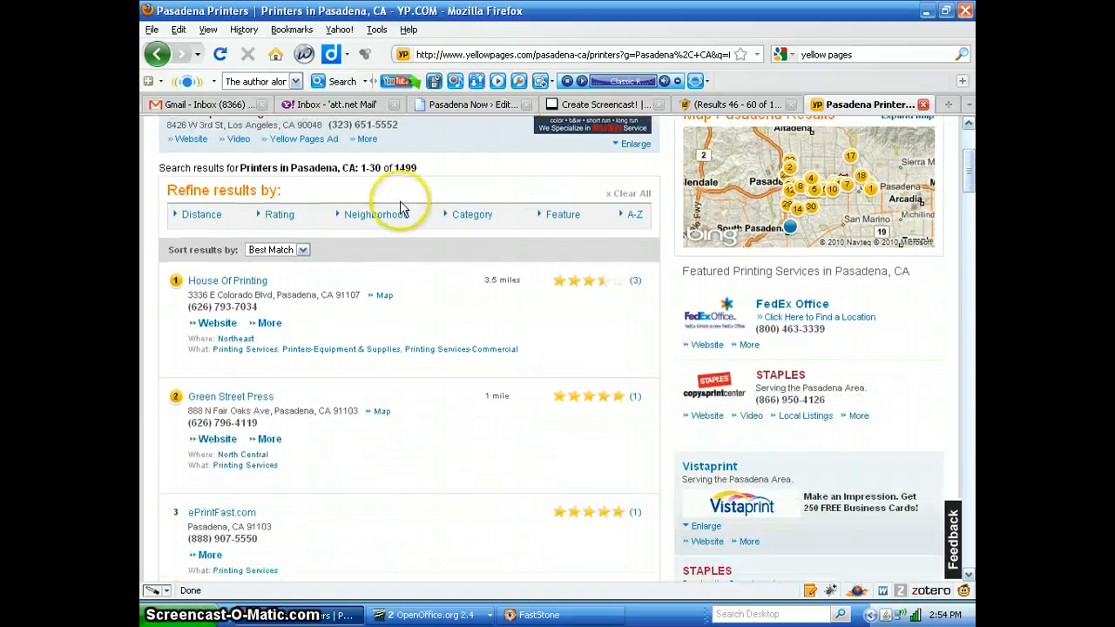
pyautogui.click(268, 323)
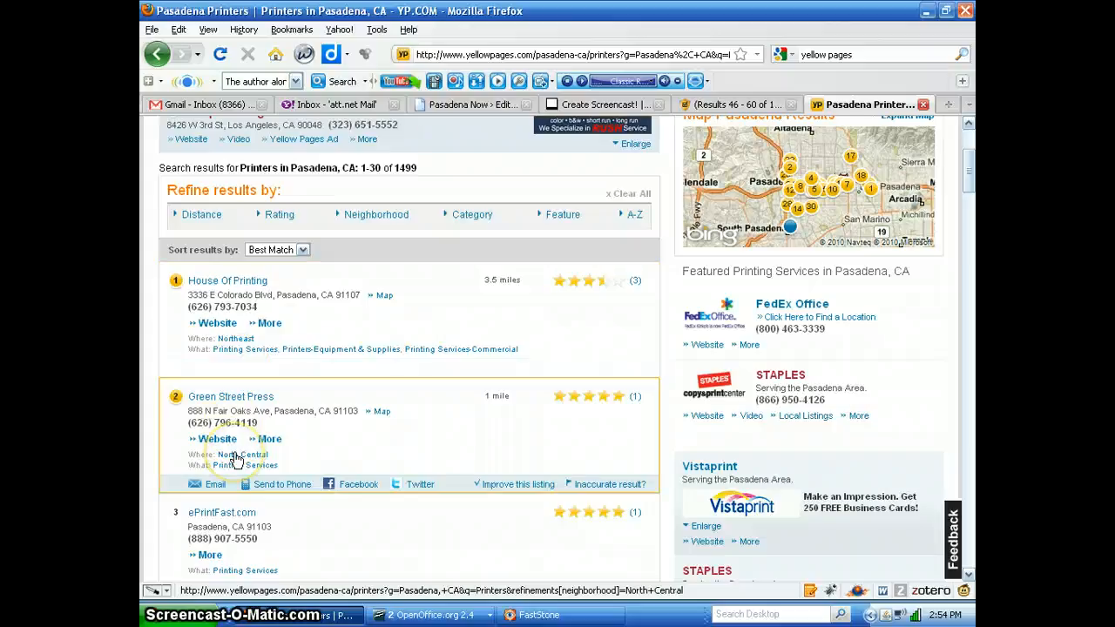
pyautogui.scroll(-3)
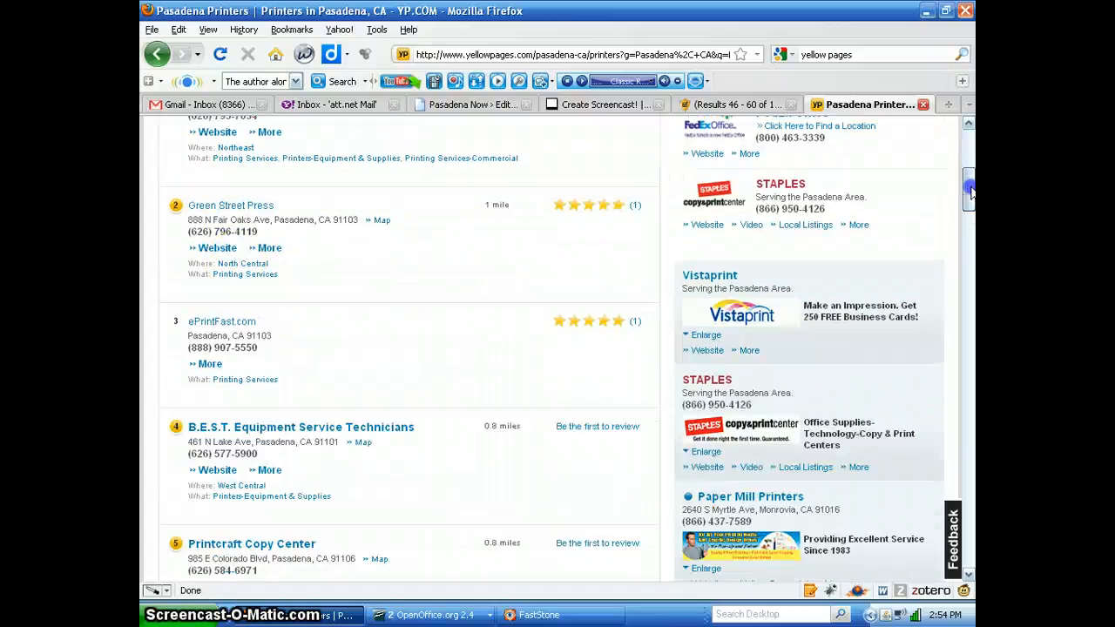
pyautogui.scroll(-3)
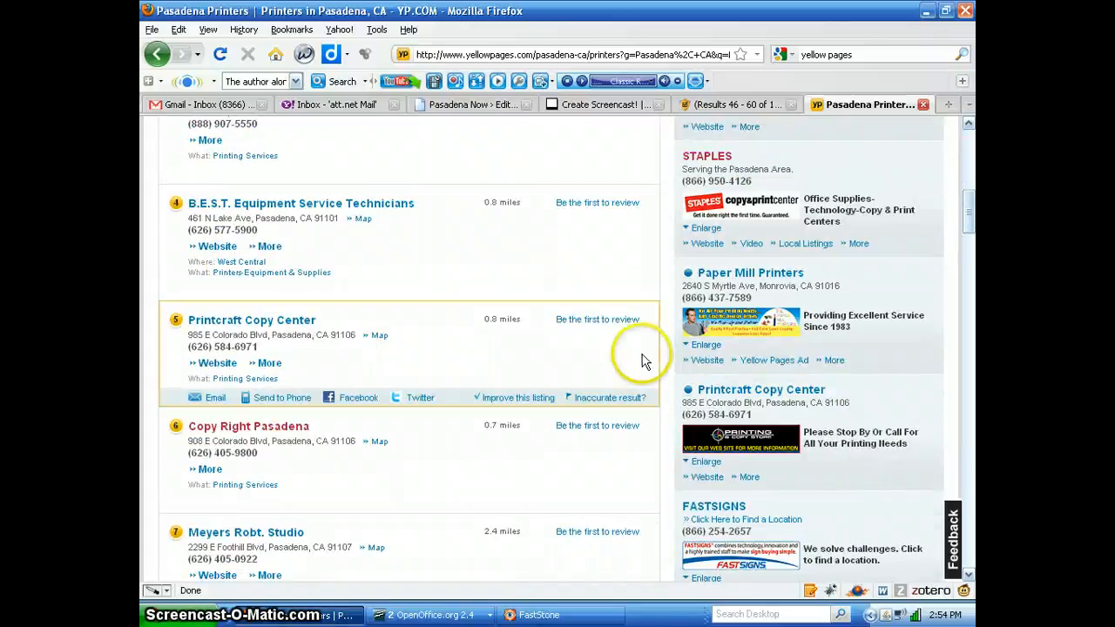
pyautogui.scroll(-3)
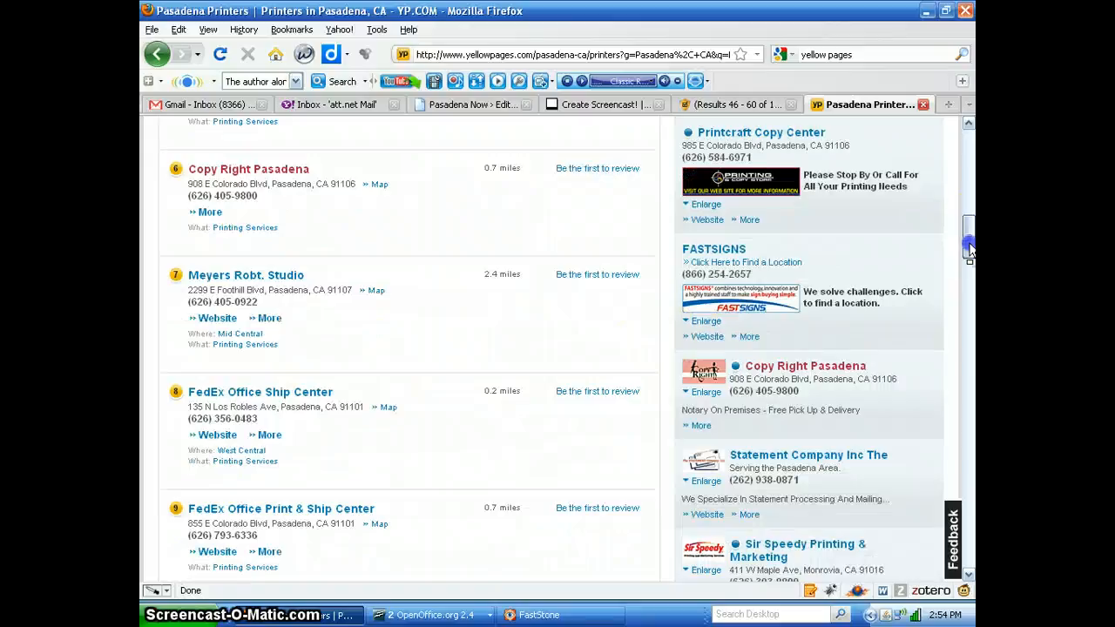
pyautogui.scroll(-3)
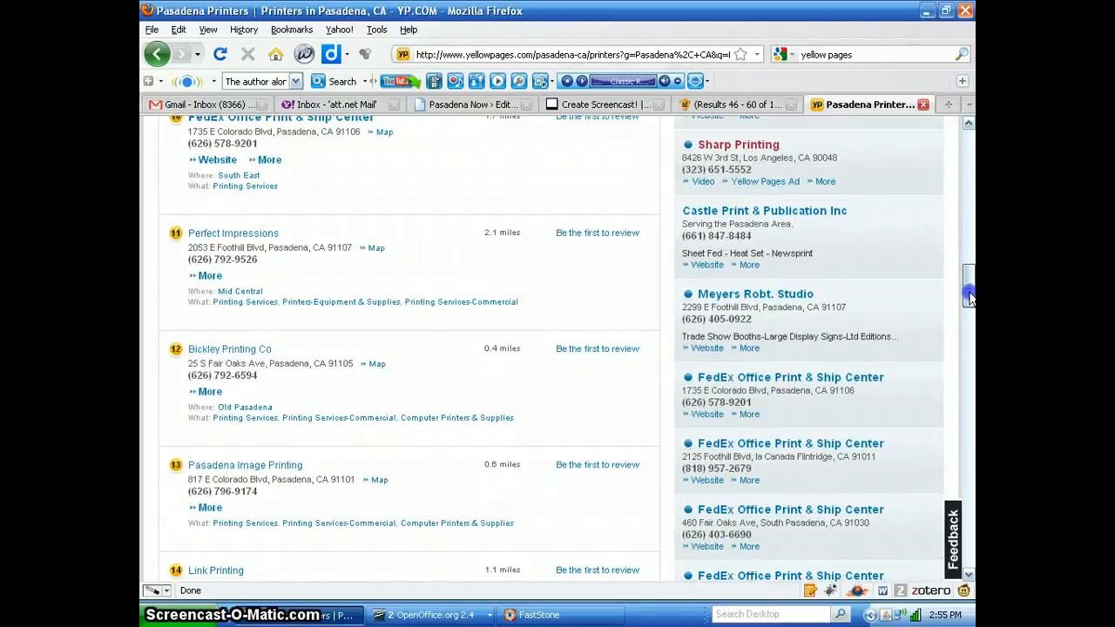
pyautogui.scroll(-3)
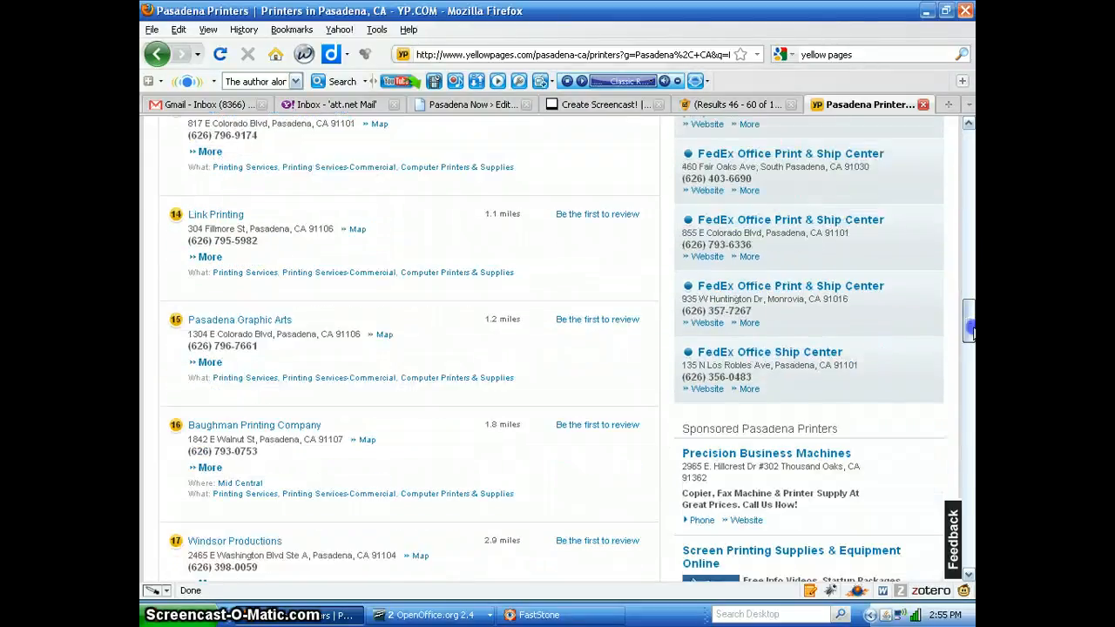